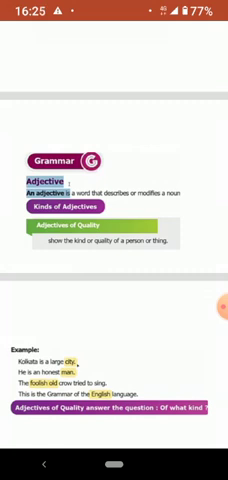
scroll(down, 3)
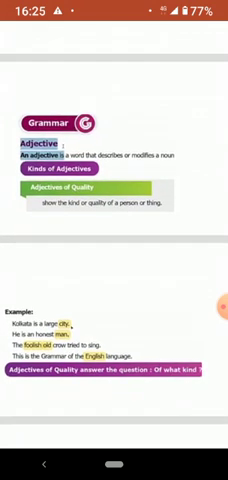
scroll(down, 3)
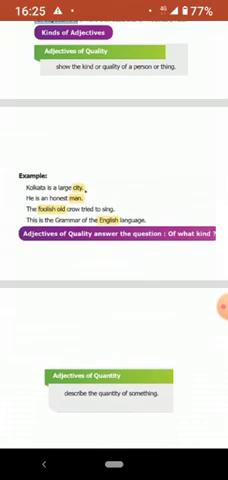
scroll(up, 3)
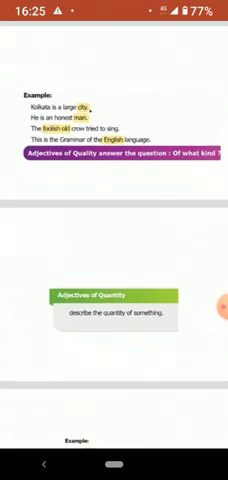
scroll(up, 3)
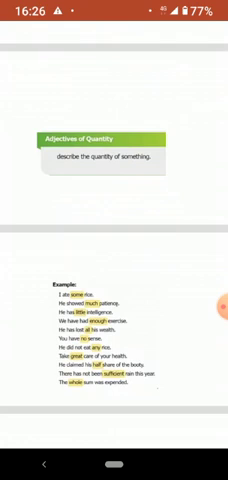
scroll(up, 3)
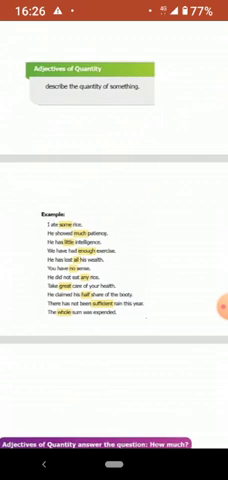
scroll(up, 3)
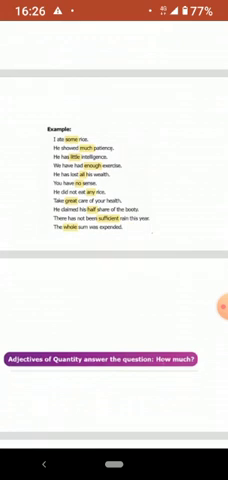
scroll(down, 3)
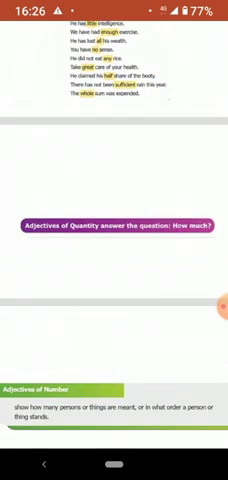
scroll(down, 3)
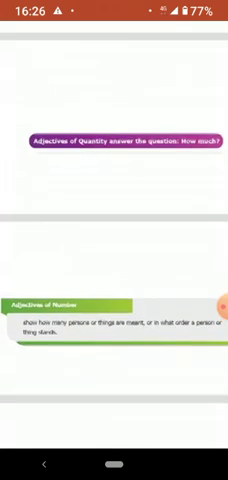
scroll(down, 3)
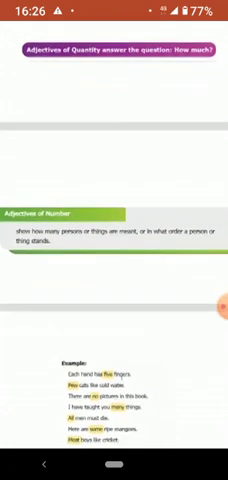
scroll(down, 3)
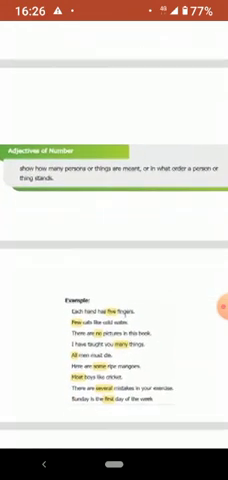
scroll(up, 3)
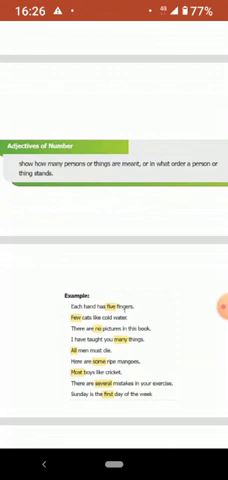
scroll(up, 3)
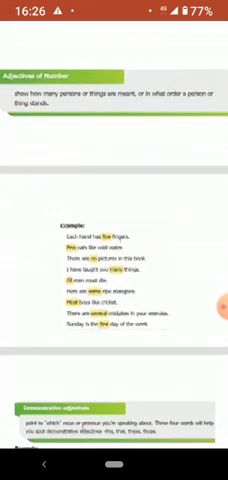
scroll(down, 3)
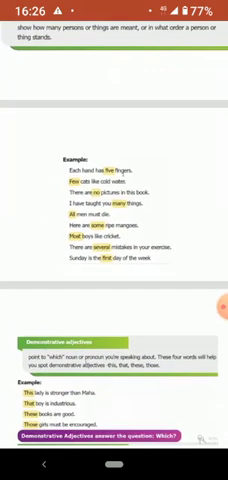
scroll(up, 3)
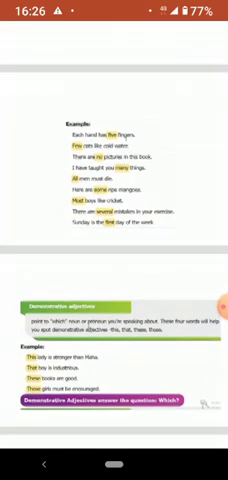
scroll(up, 3)
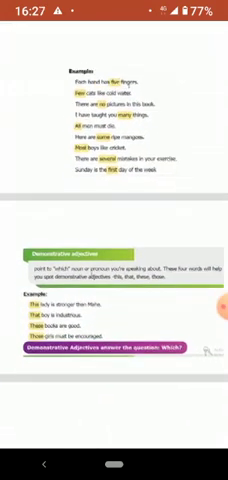
scroll(up, 3)
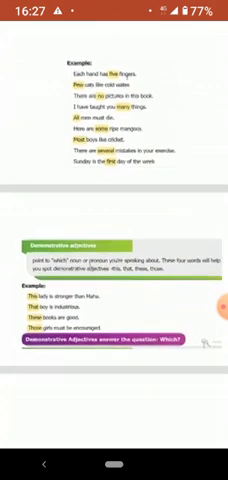
scroll(up, 3)
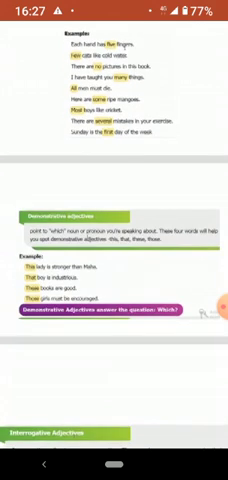
scroll(down, 3)
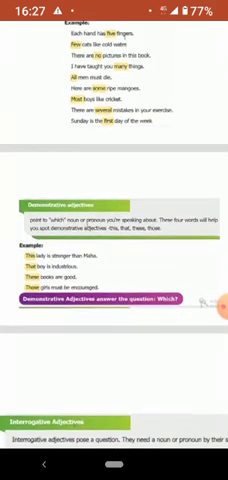
scroll(down, 3)
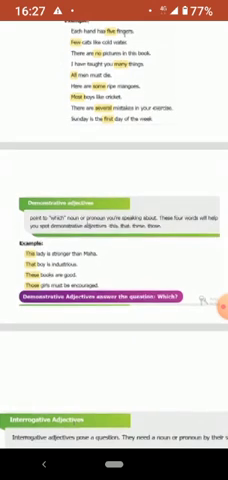
scroll(up, 3)
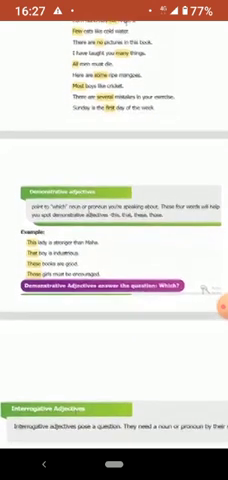
scroll(down, 3)
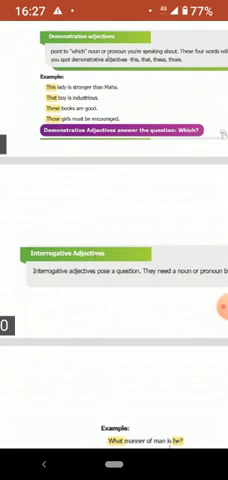
scroll(down, 3)
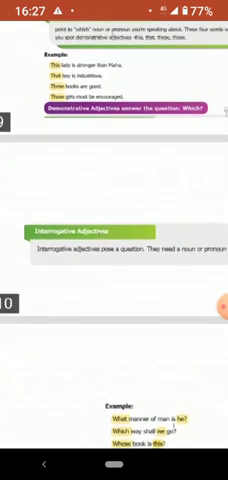
scroll(up, 3)
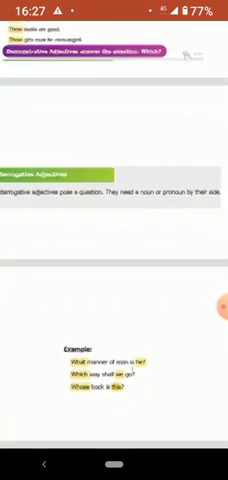
scroll(down, 3)
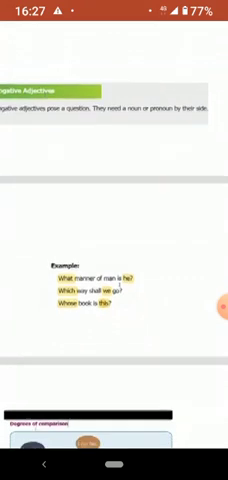
scroll(down, 3)
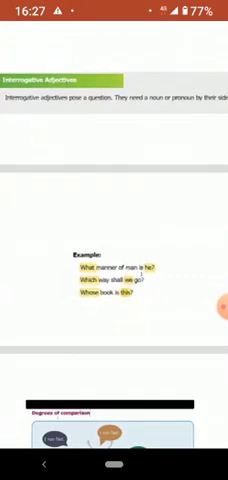
scroll(down, 3)
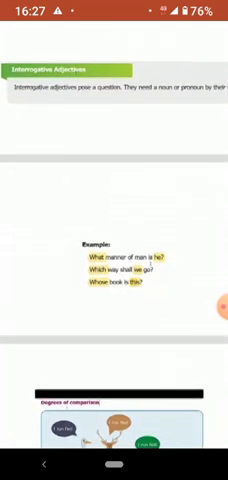
scroll(down, 3)
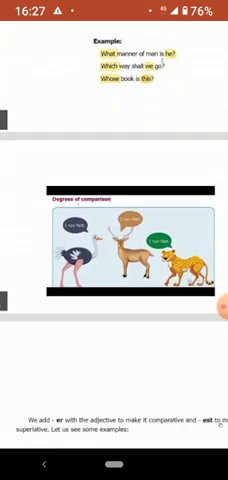
scroll(down, 3)
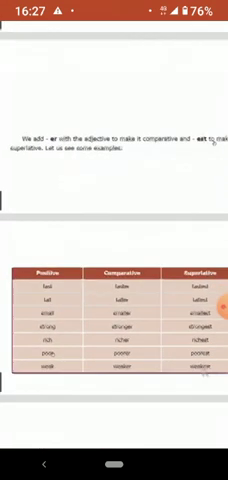
scroll(down, 3)
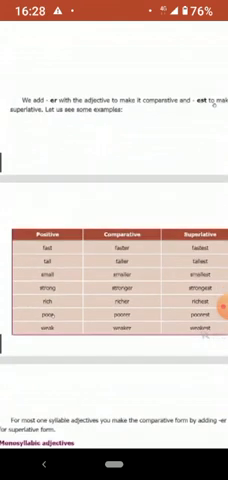
scroll(down, 3)
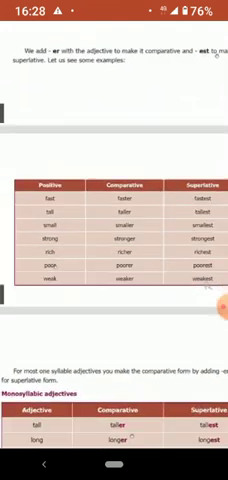
scroll(down, 3)
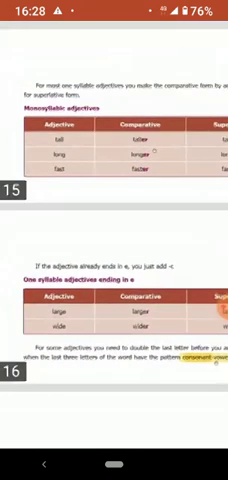
scroll(up, 3)
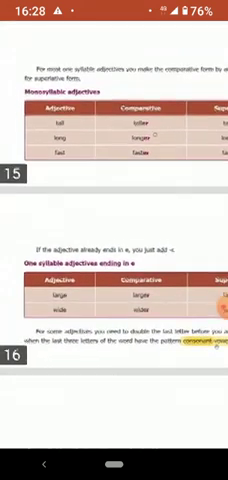
scroll(up, 3)
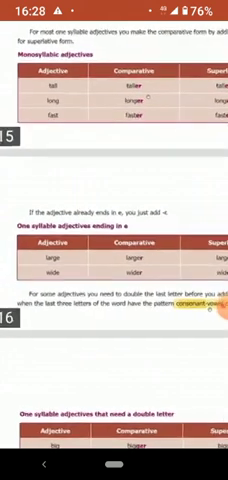
scroll(up, 3)
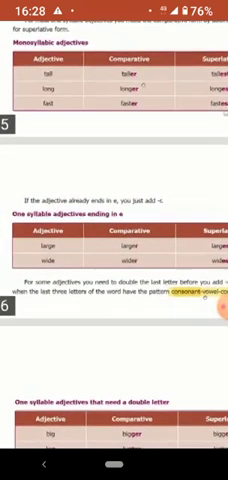
scroll(up, 3)
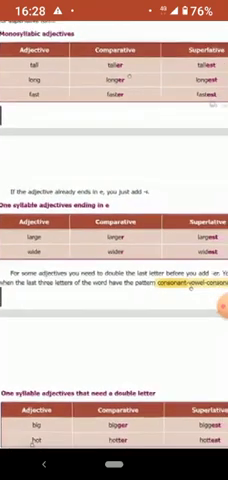
scroll(down, 3)
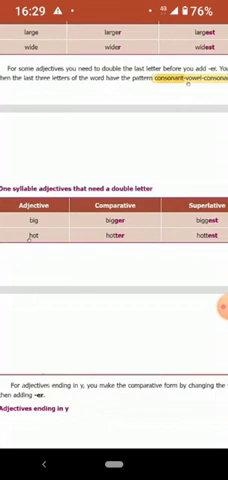
scroll(up, 3)
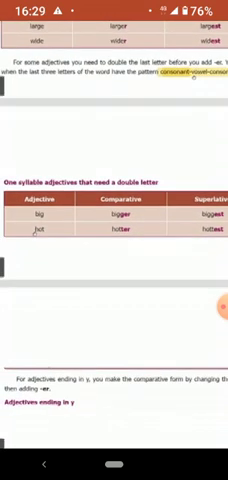
scroll(up, 3)
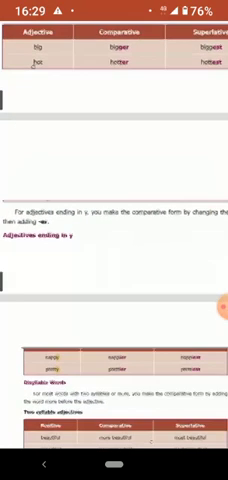
scroll(down, 3)
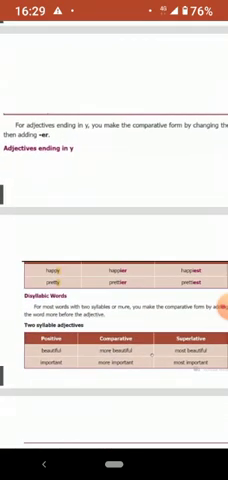
scroll(down, 3)
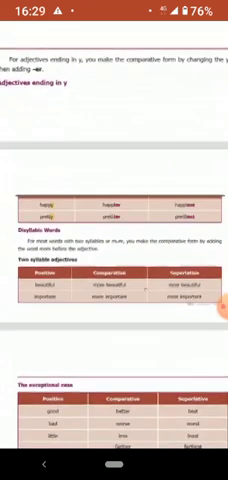
scroll(up, 3)
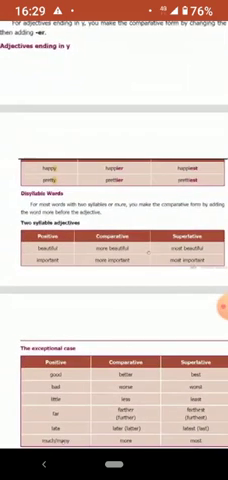
scroll(up, 3)
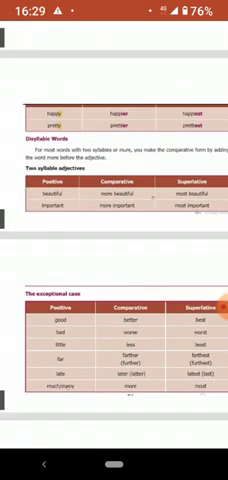
scroll(down, 3)
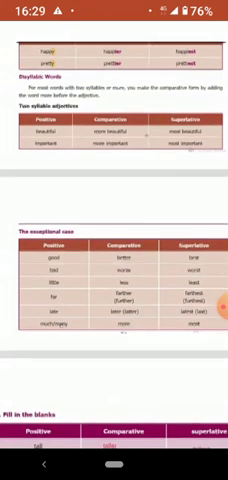
scroll(up, 3)
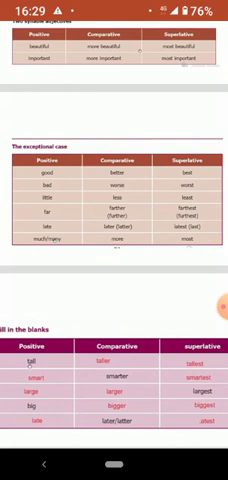
scroll(down, 3)
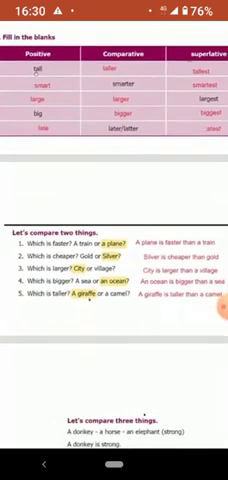
scroll(down, 3)
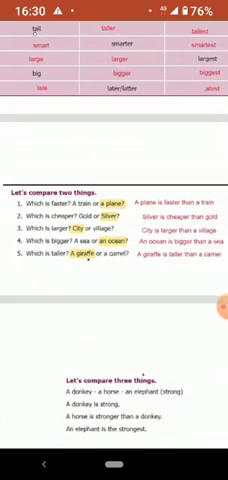
scroll(up, 3)
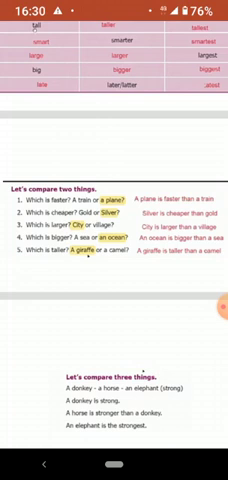
scroll(up, 3)
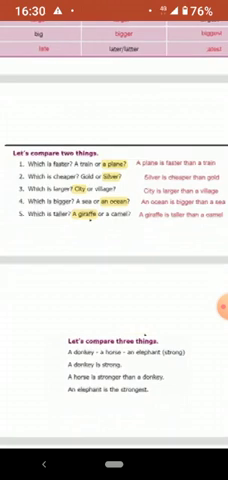
scroll(up, 3)
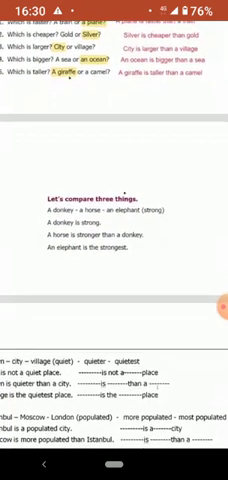
scroll(up, 3)
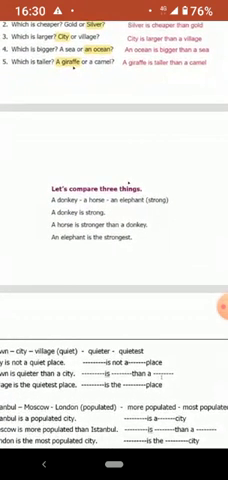
scroll(up, 3)
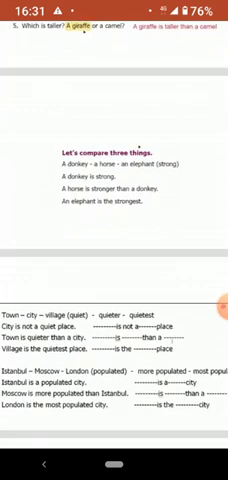
scroll(up, 3)
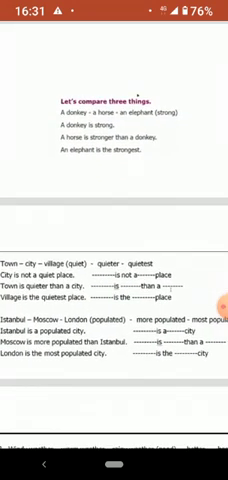
scroll(down, 3)
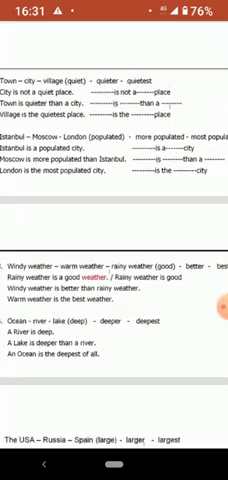
scroll(down, 3)
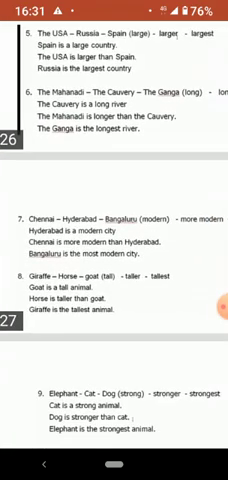
scroll(down, 3)
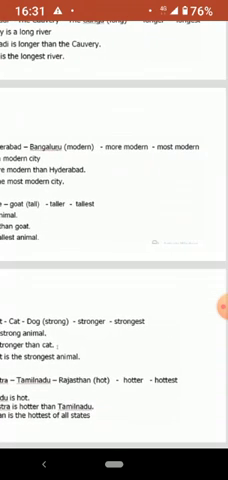